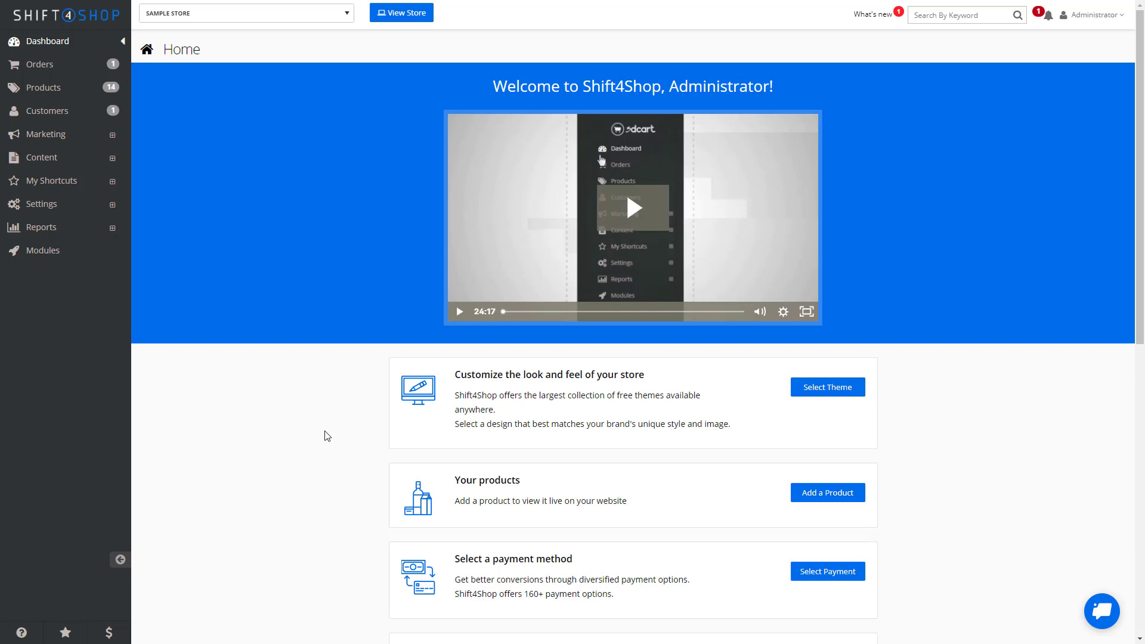
mouse_move(88, 94)
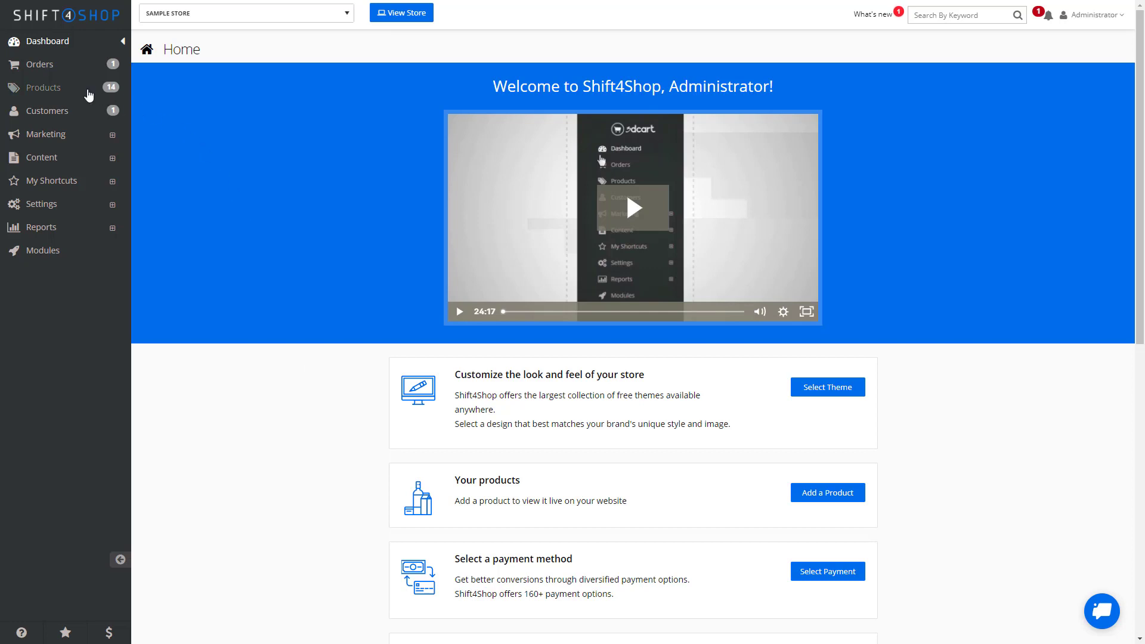
Navigate from Product List to Export/Import and expand the Products import option.
left_click(43, 87)
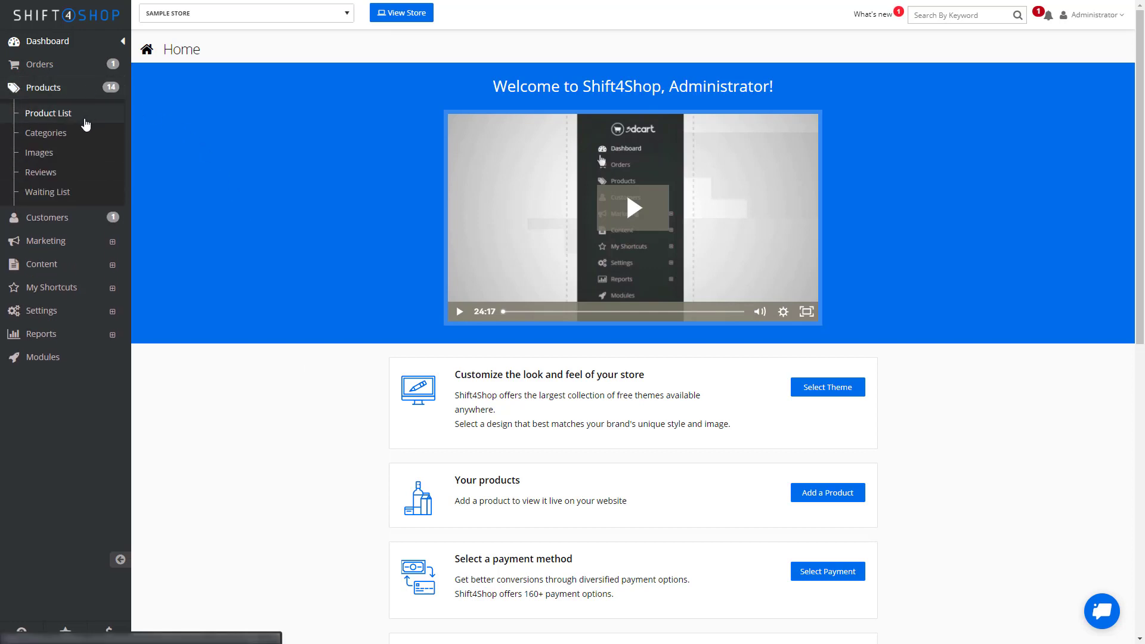
left_click(48, 113)
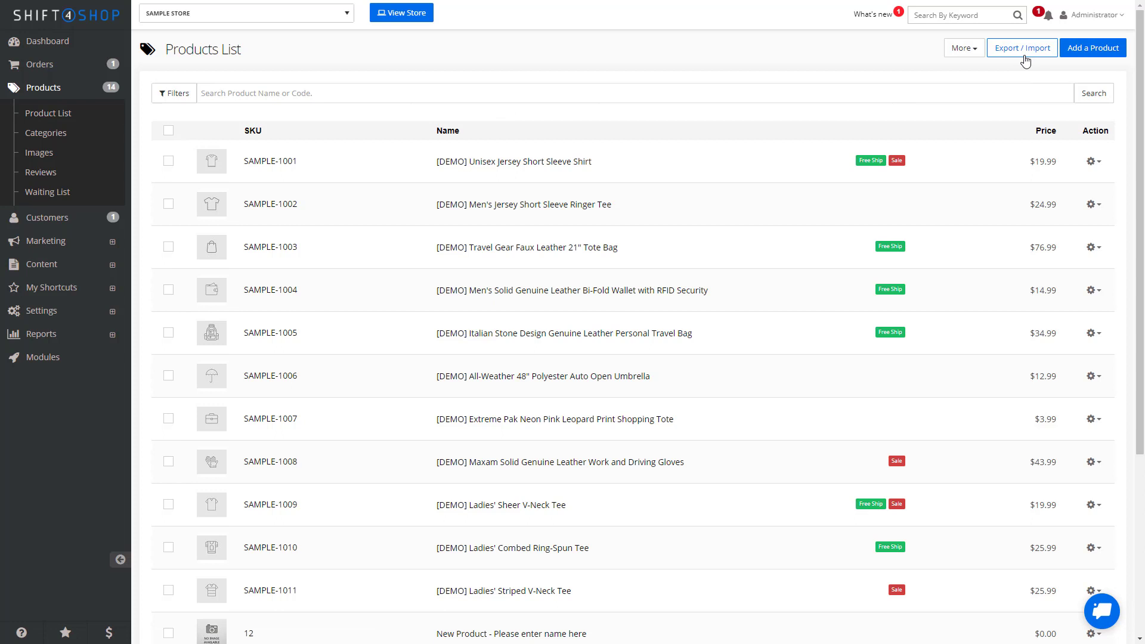
left_click(1021, 47)
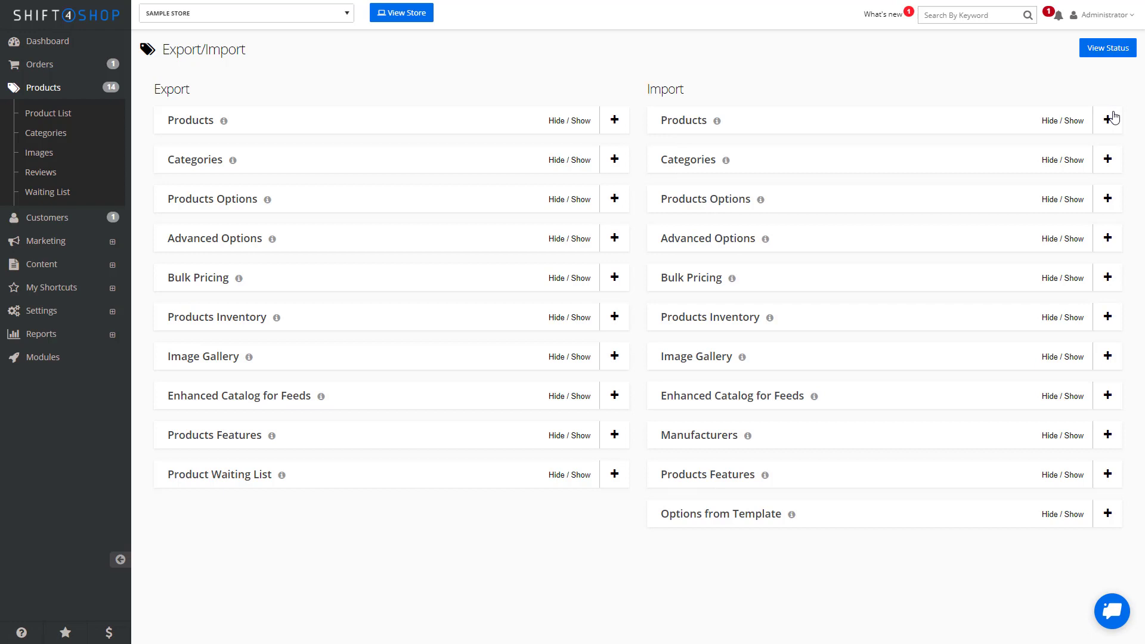
left_click(1109, 118)
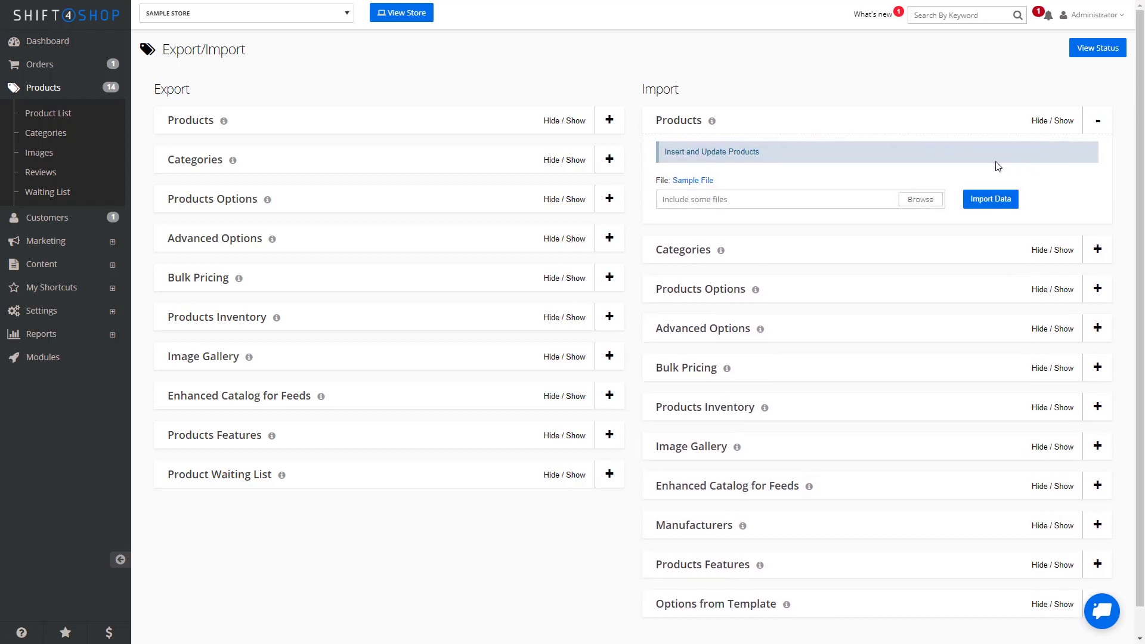
mouse_move(923, 176)
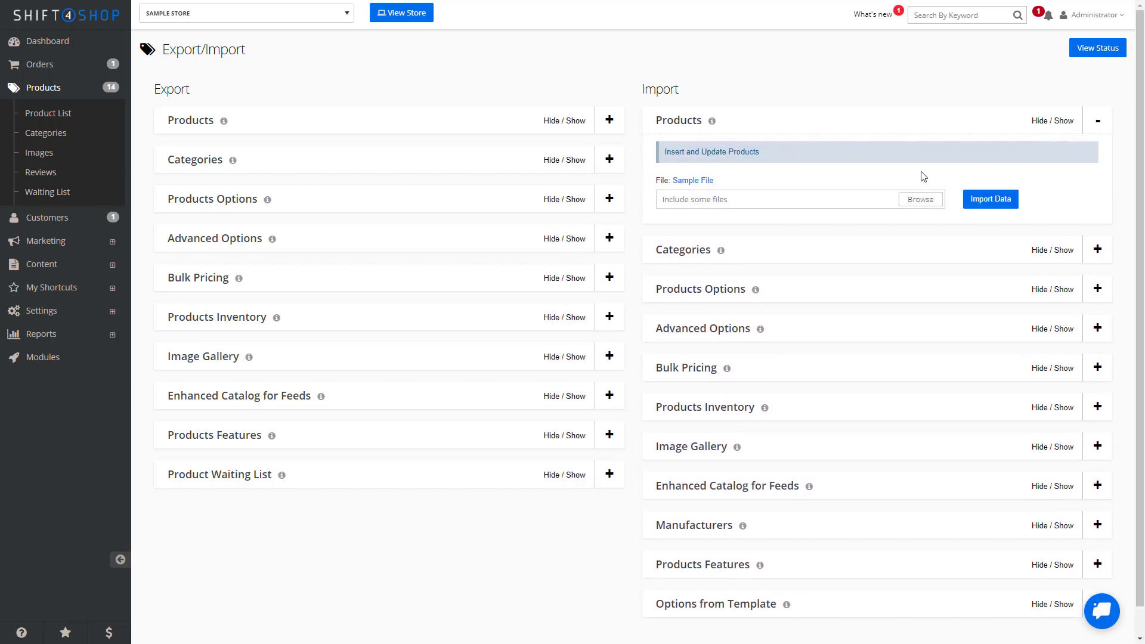
mouse_move(763, 187)
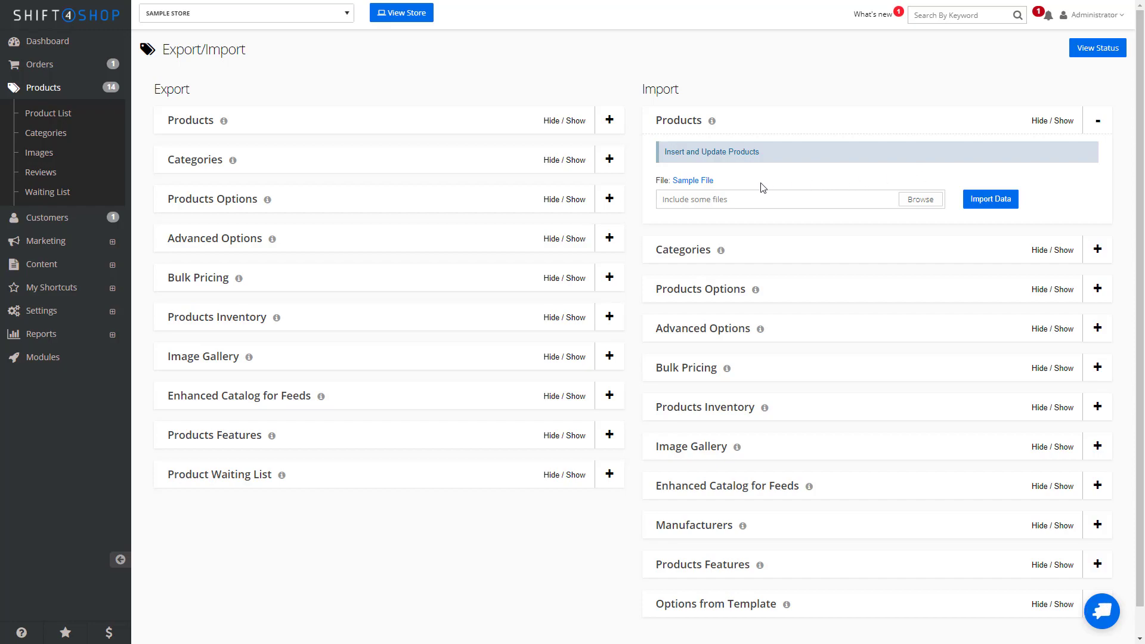
mouse_move(707, 184)
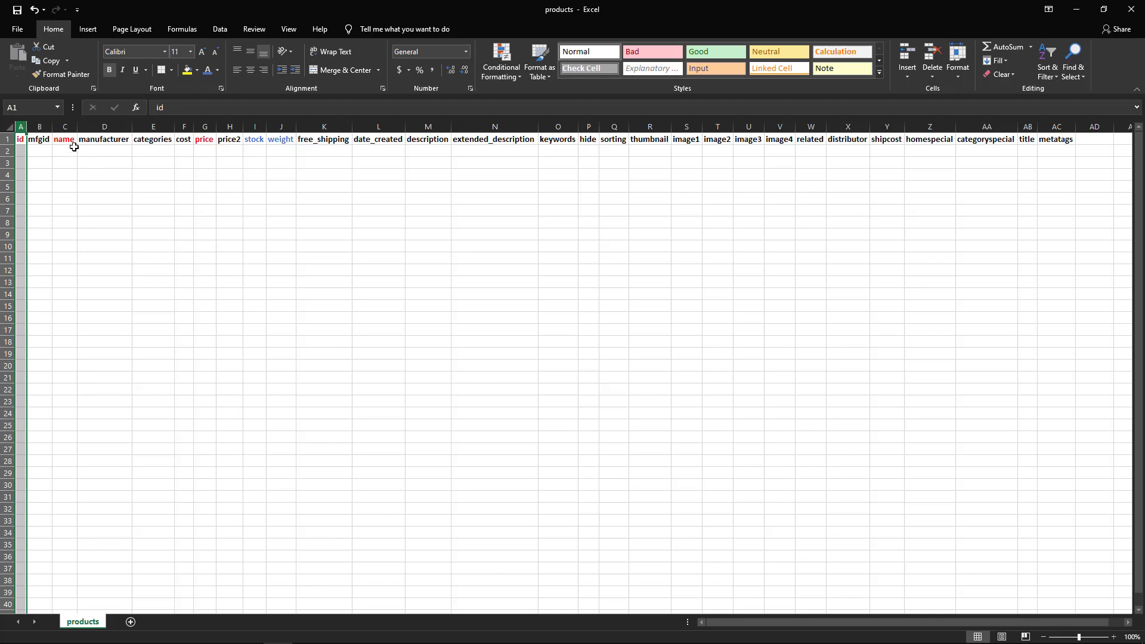
left_click(65, 126)
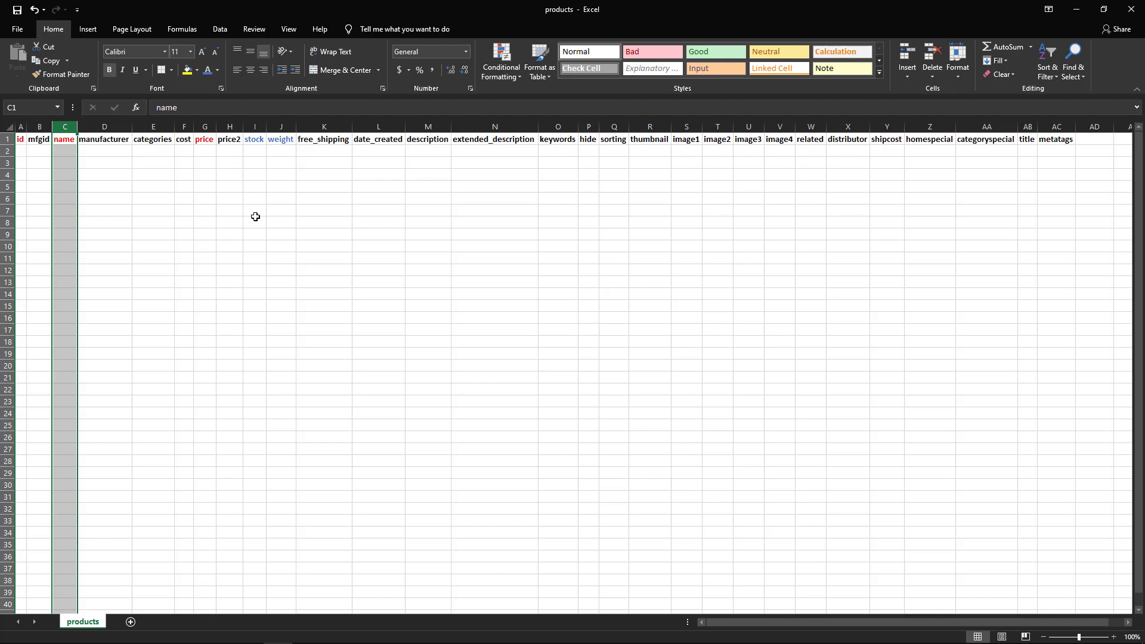
mouse_move(225, 185)
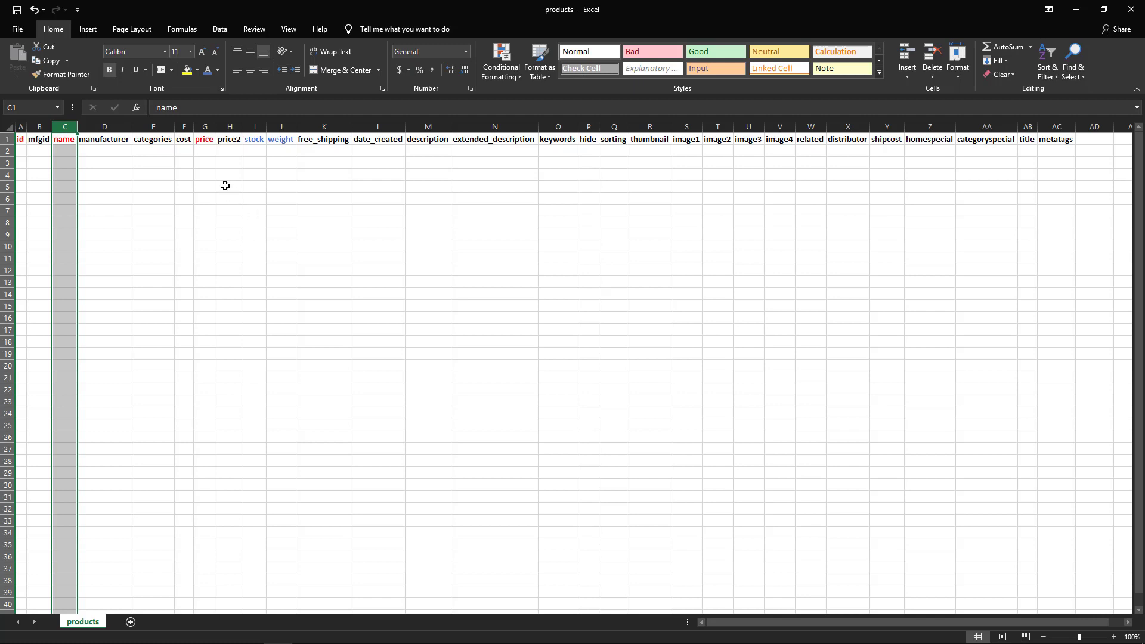
mouse_move(255, 217)
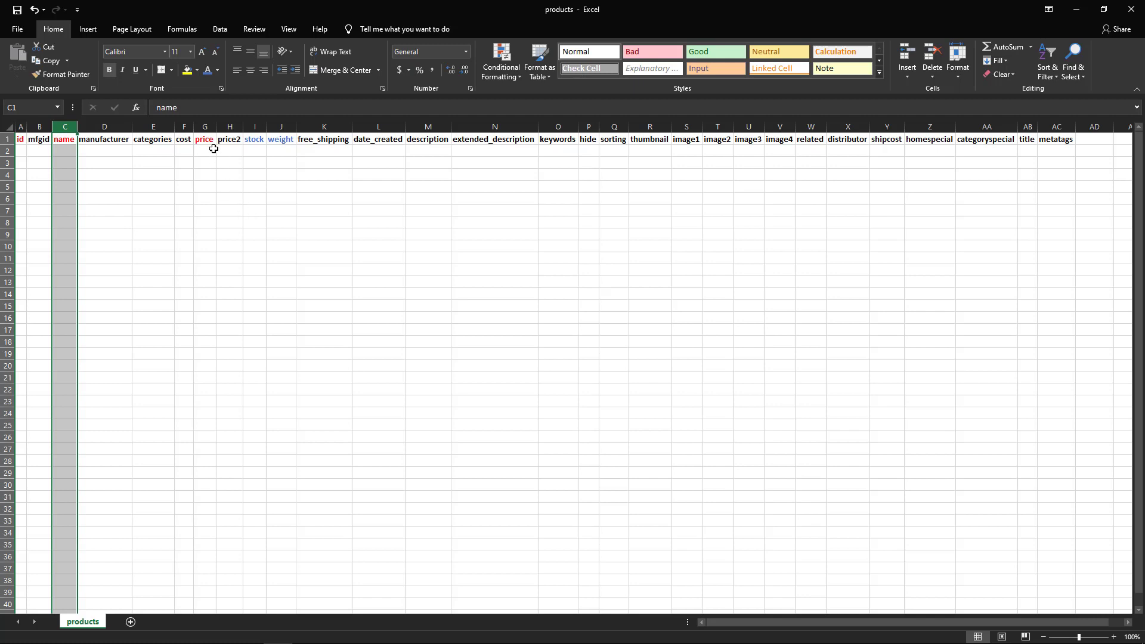
left_click(205, 126)
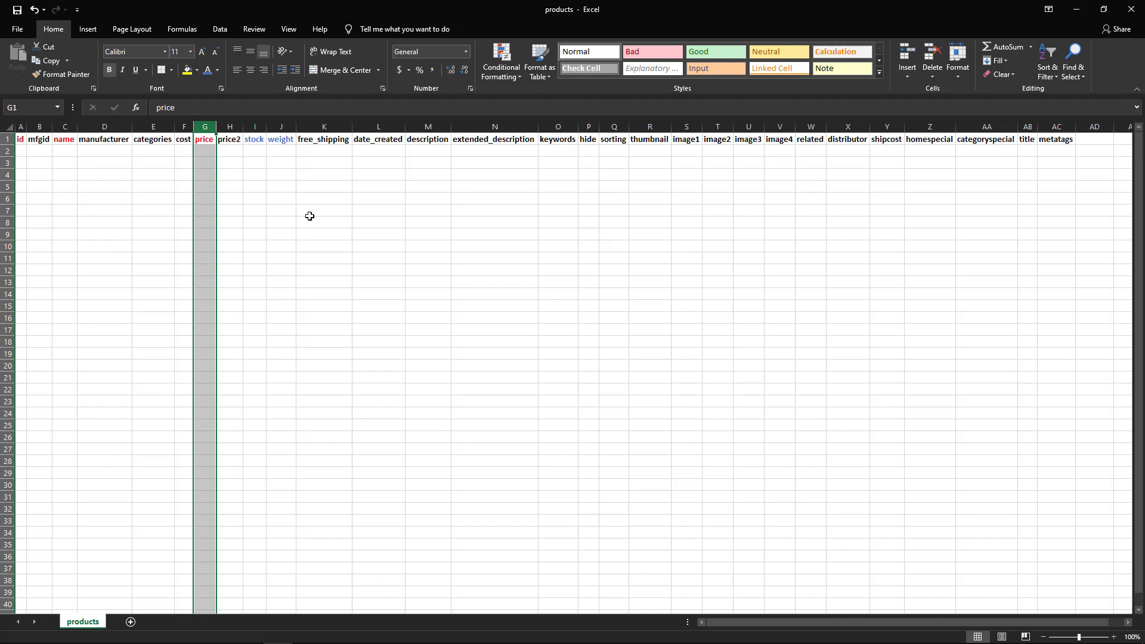
mouse_move(297, 211)
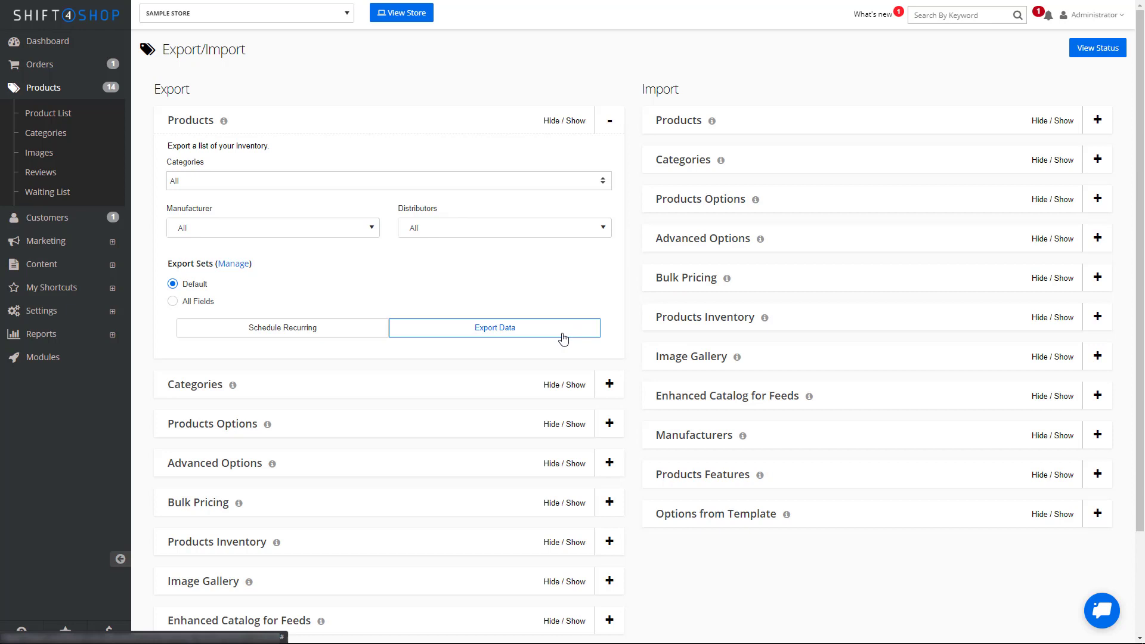
Export all 14 products and download the completed export file.
left_click(494, 328)
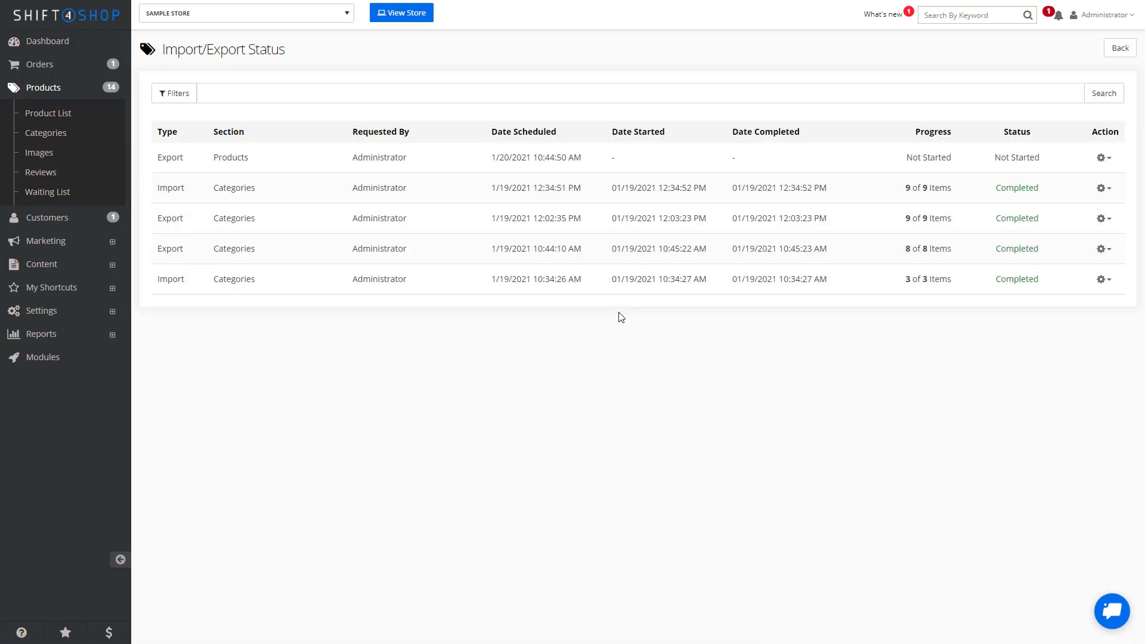
left_click(1102, 157)
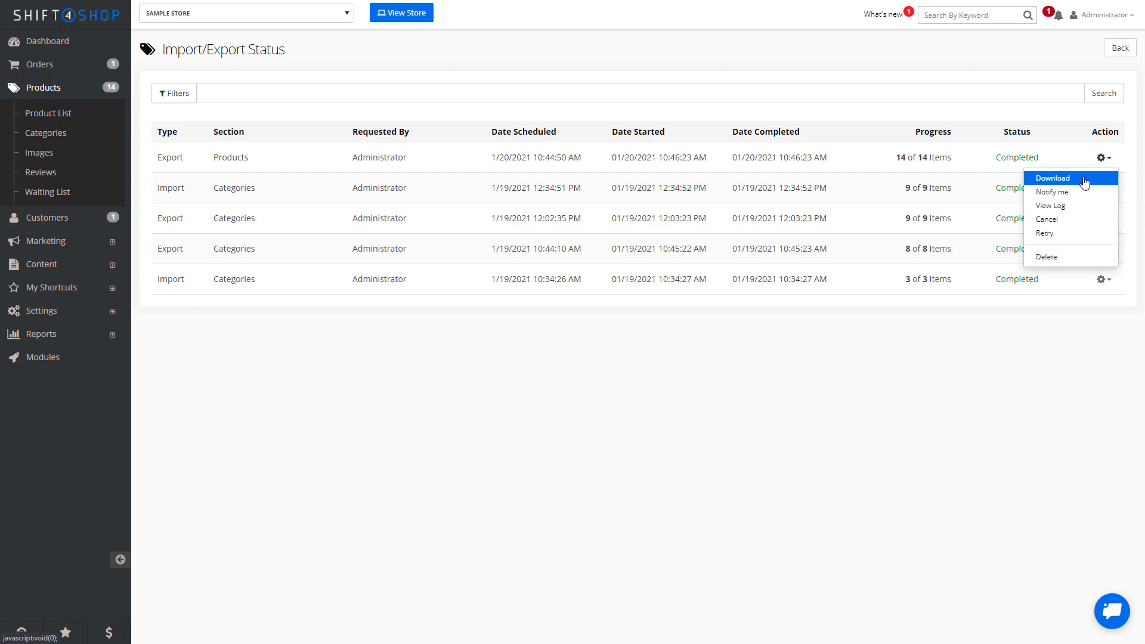
left_click(1052, 178)
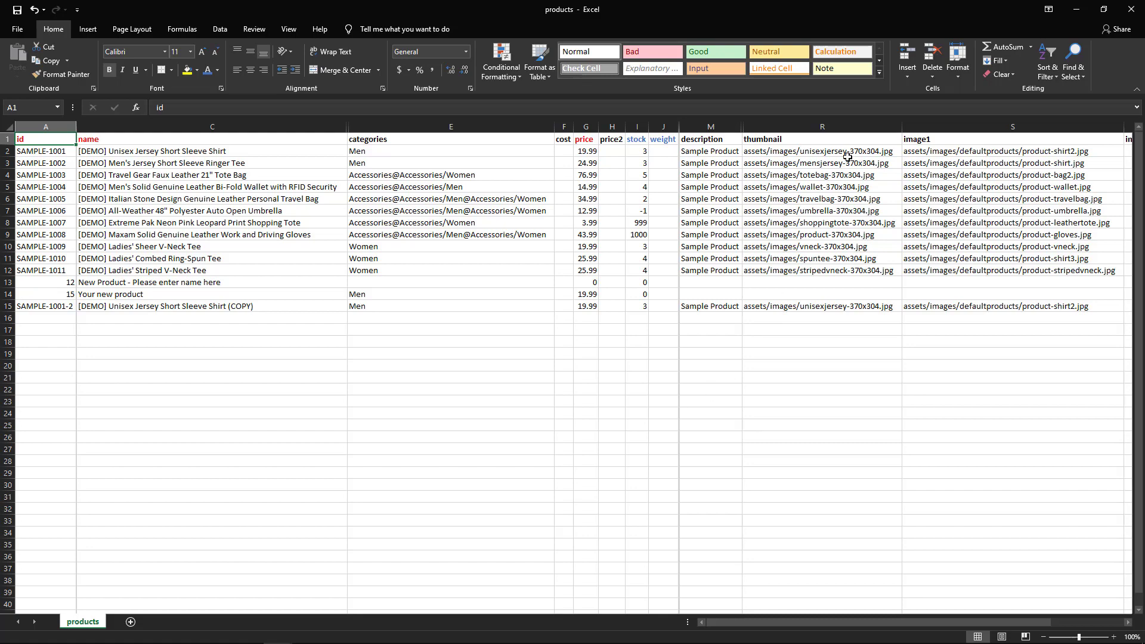
Review the exported products.csv in Excel, highlighting the thumbnail image path column.
left_click(451, 127)
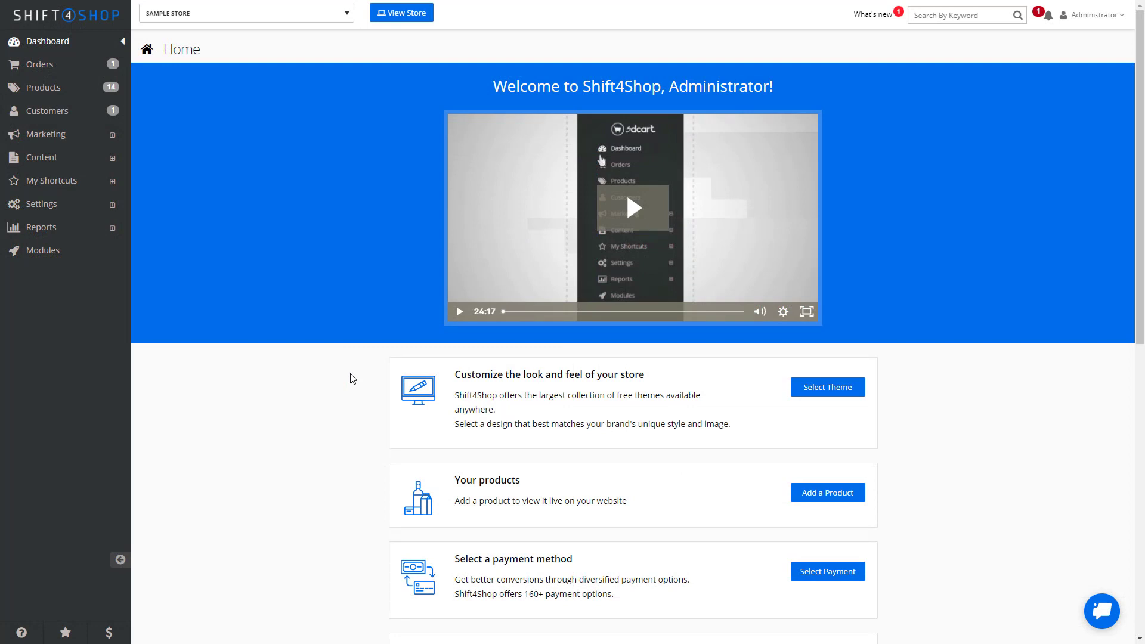
mouse_move(89, 89)
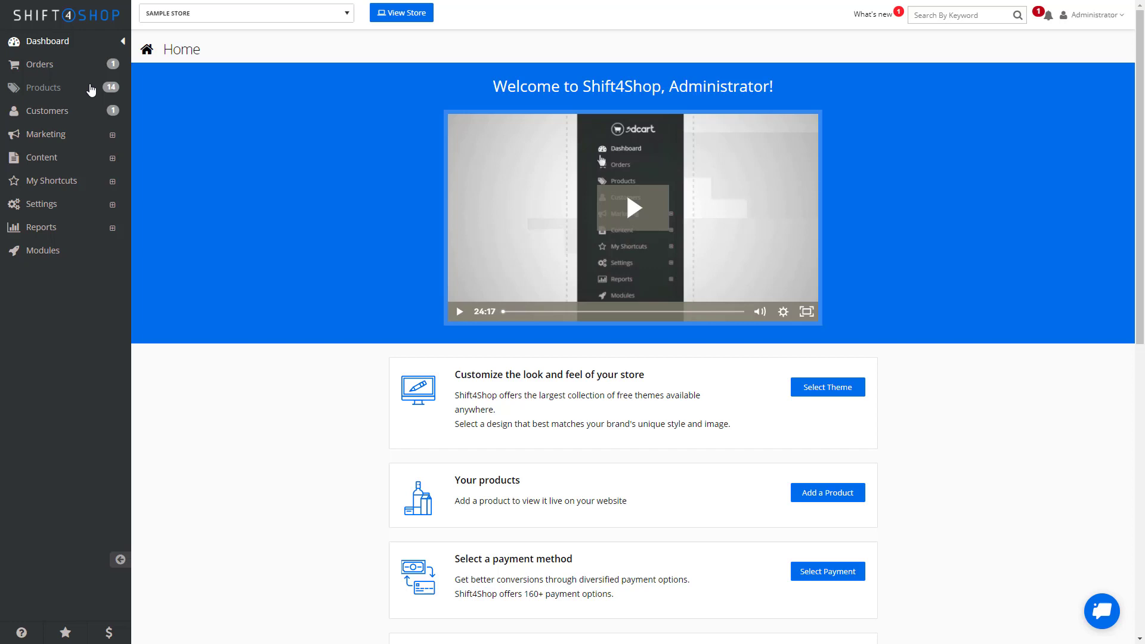
Reopen the Products import section, attach products.csv, and start the import.
left_click(43, 87)
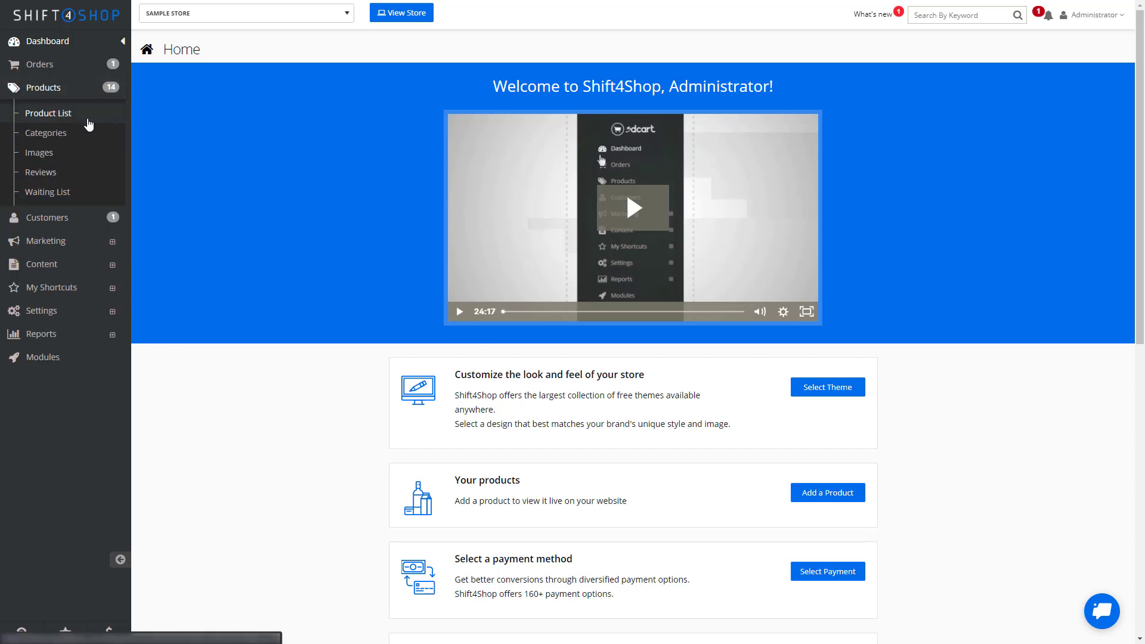
left_click(48, 113)
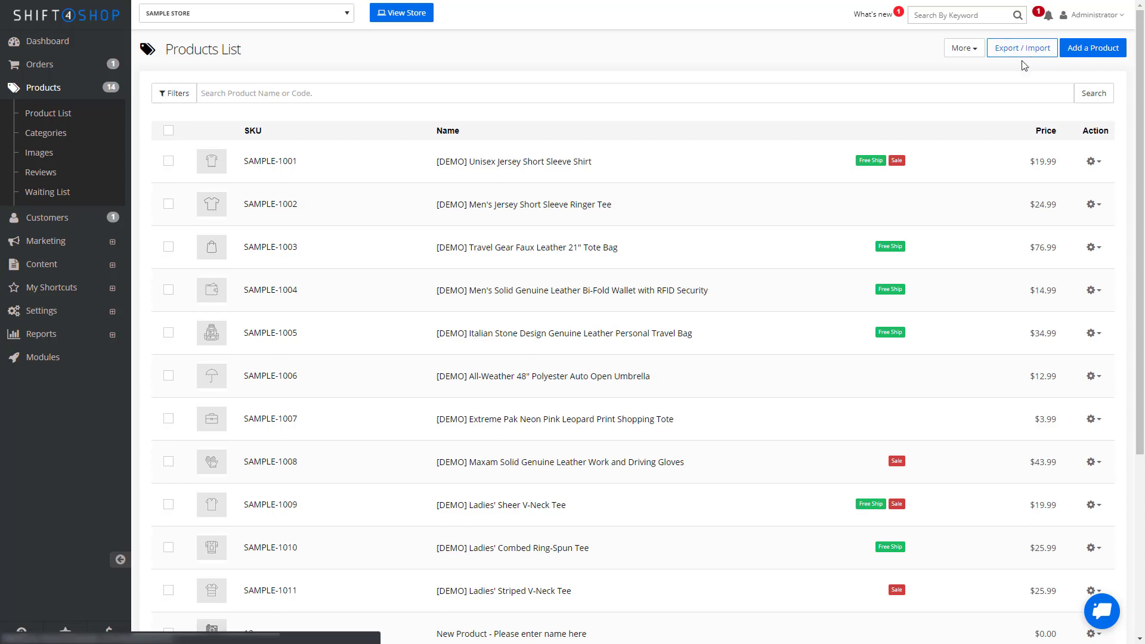
left_click(1019, 48)
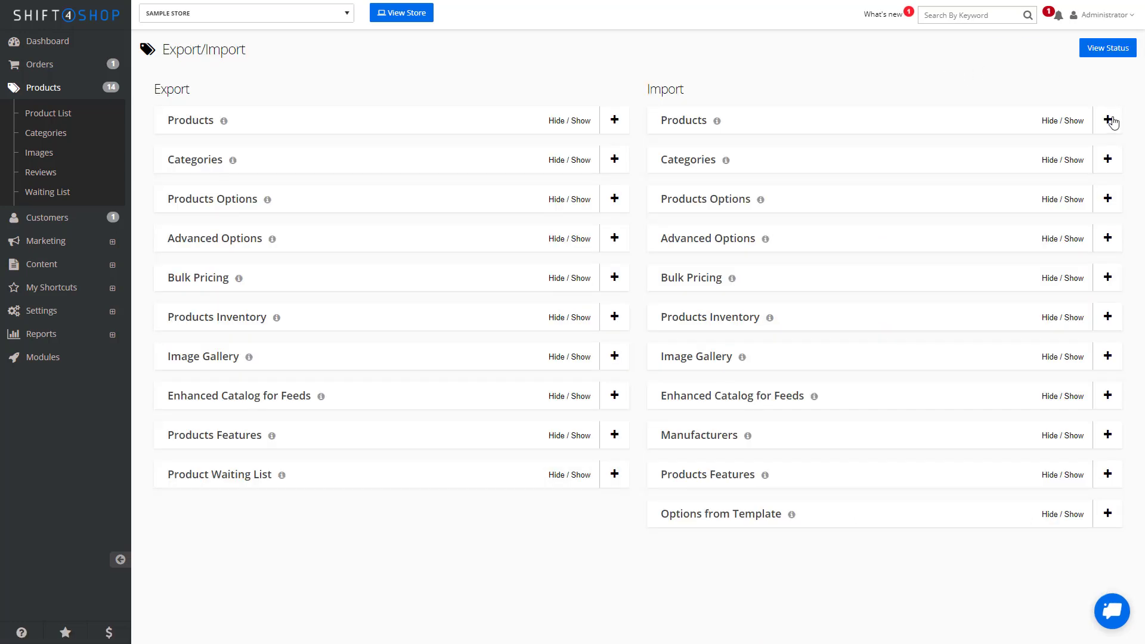
left_click(1109, 120)
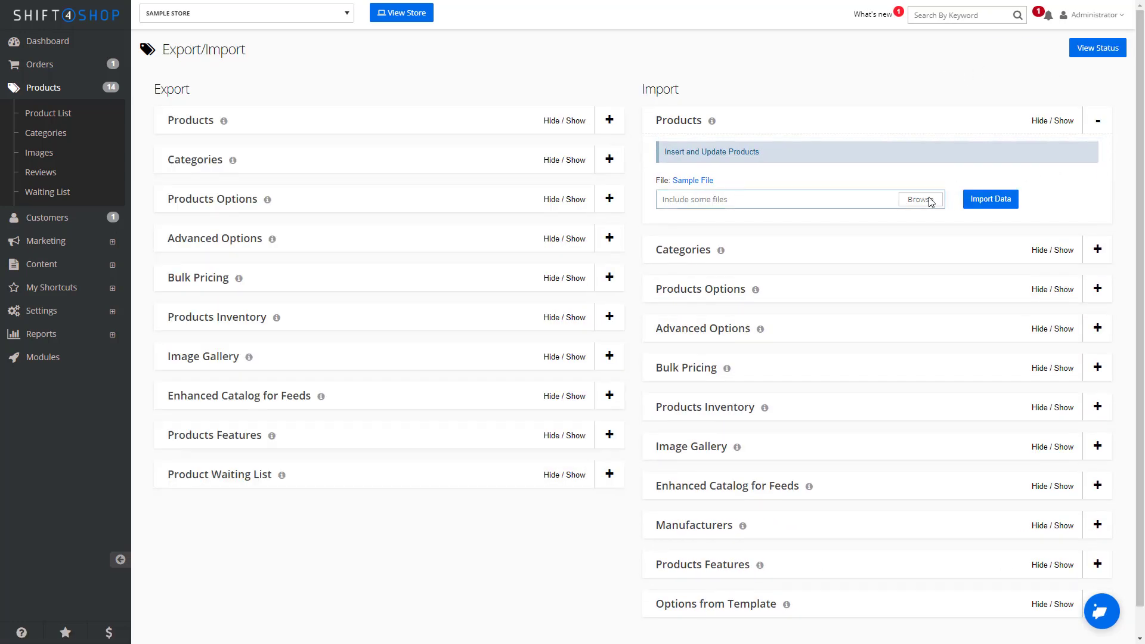
left_click(921, 200)
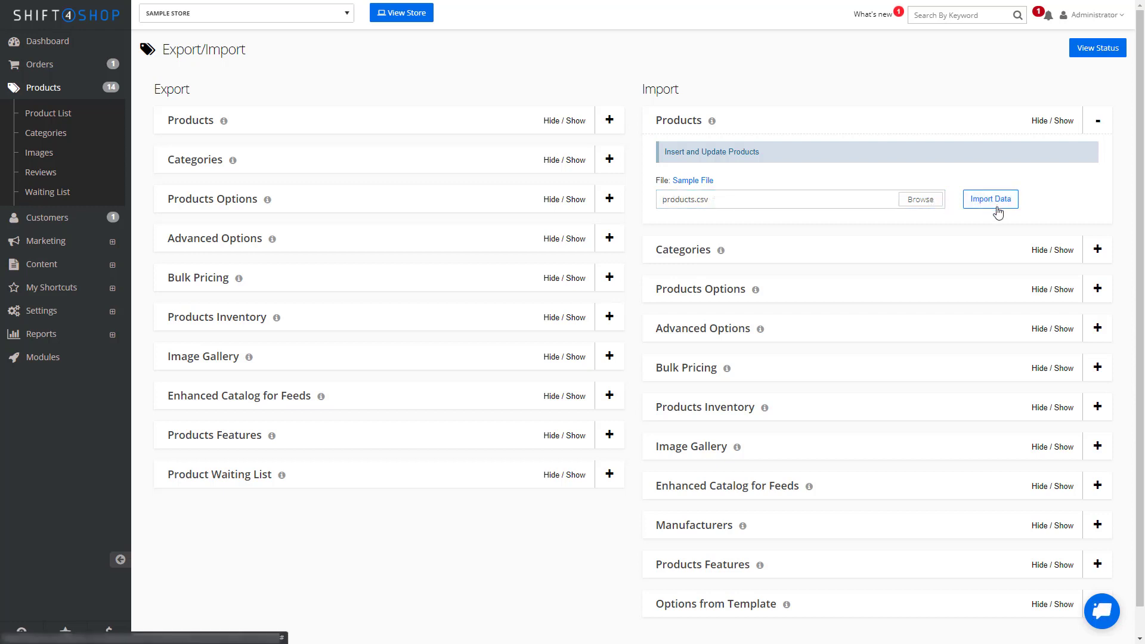
left_click(991, 199)
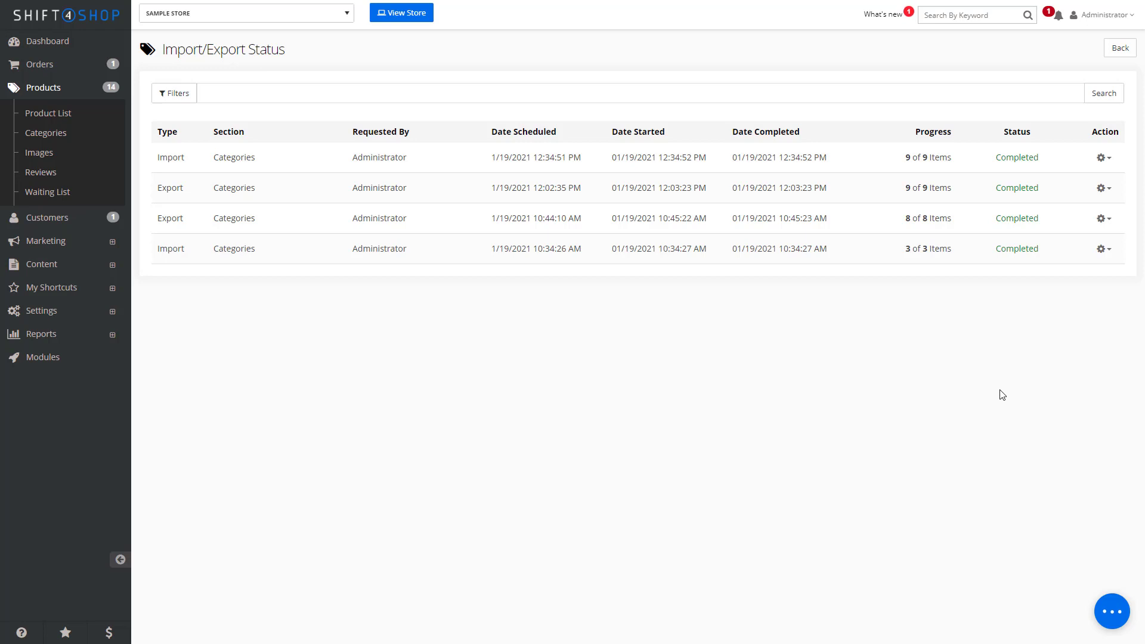
Show the action options for the latest completed Categories import job.
left_click(1104, 157)
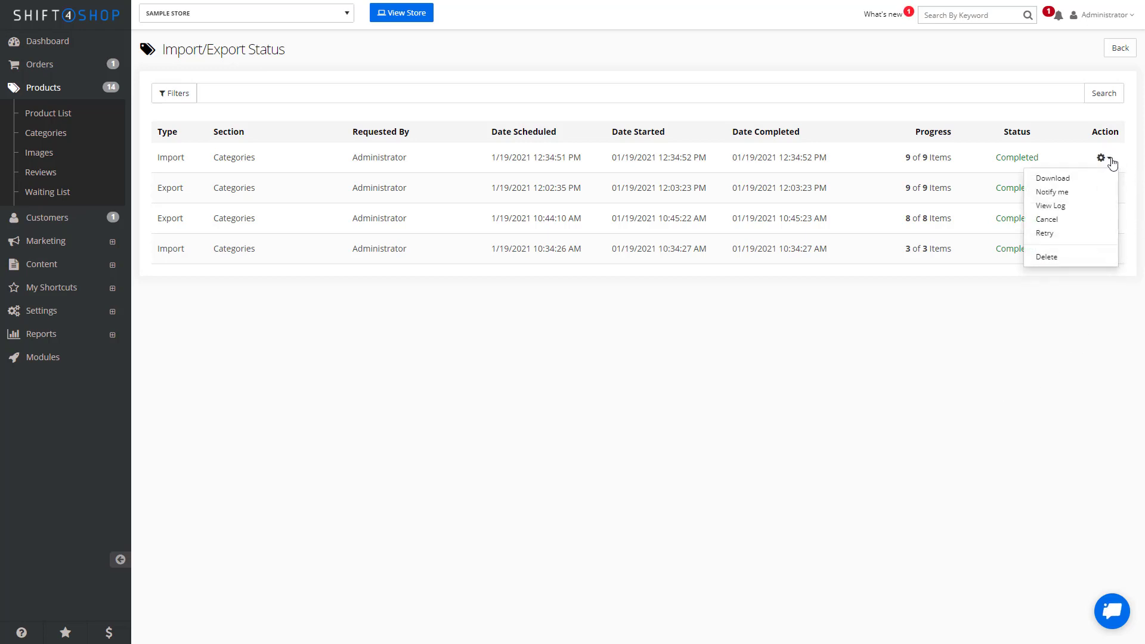
mouse_move(1053, 192)
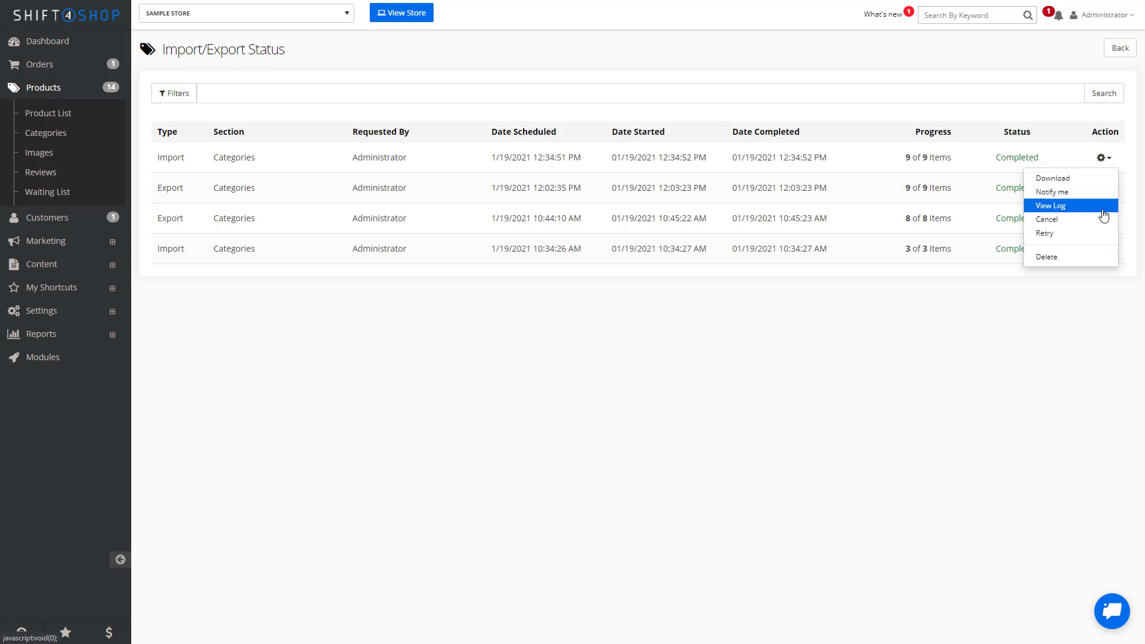
mouse_move(1101, 236)
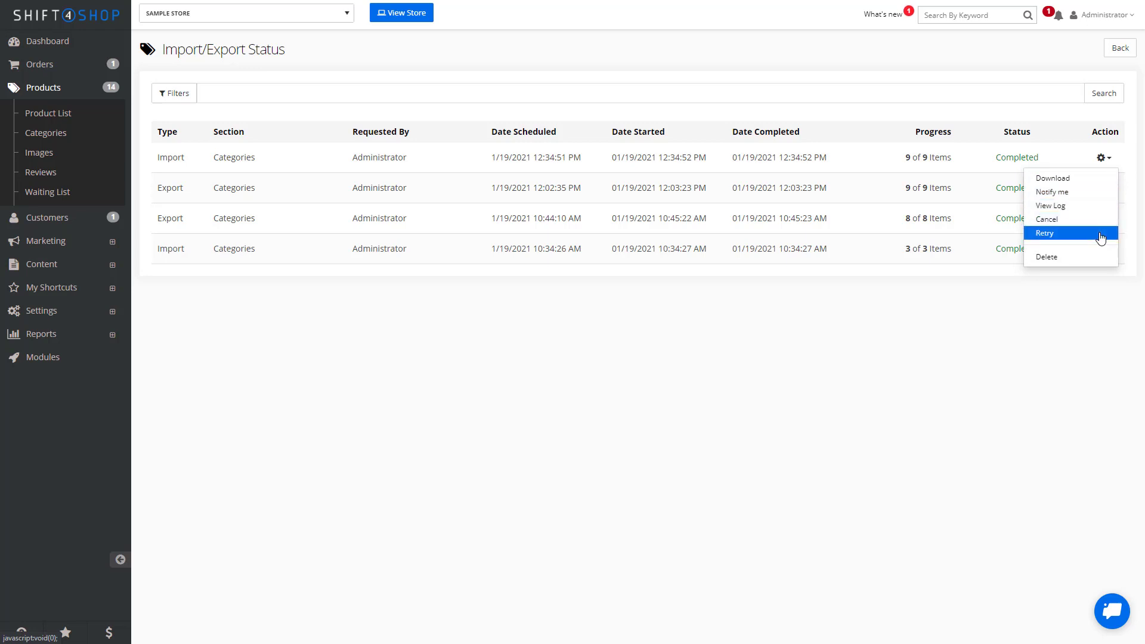
mouse_move(792, 385)
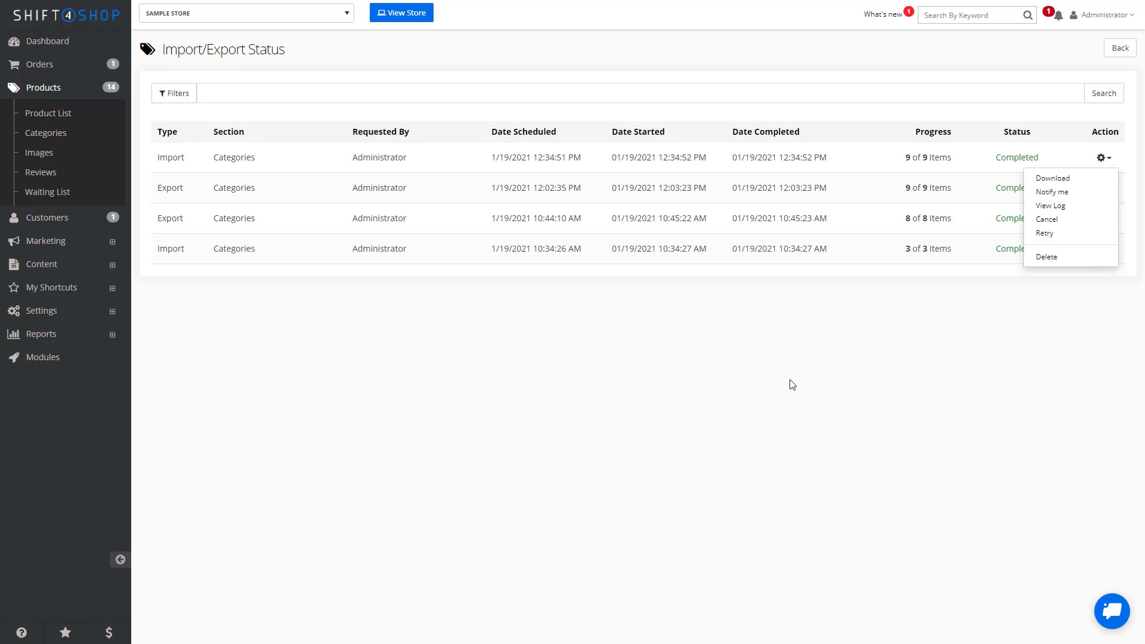